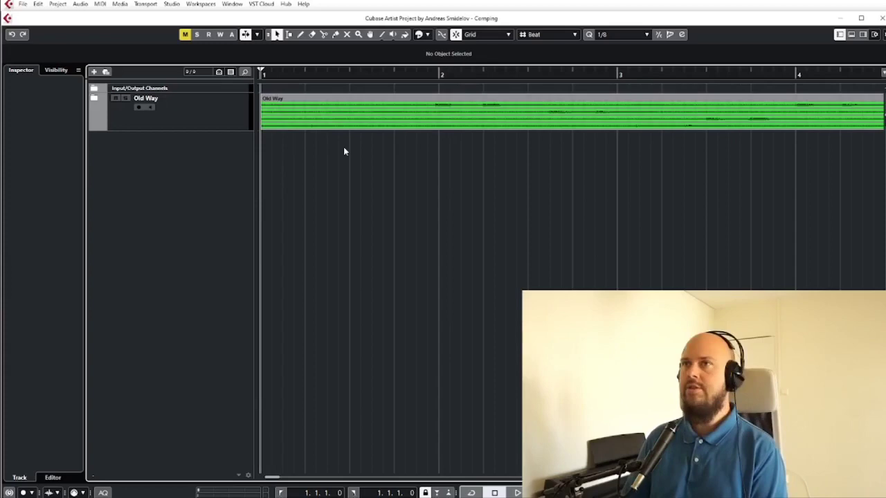
mouse_move(441, 163)
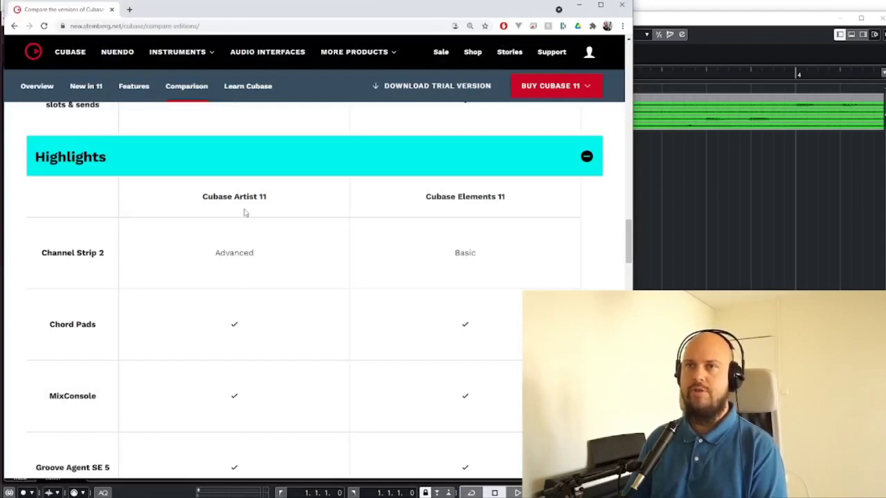
- Expand the Old Way folder and select the Ac Guitar Take 1 and COMP tracks
double_click(480, 196)
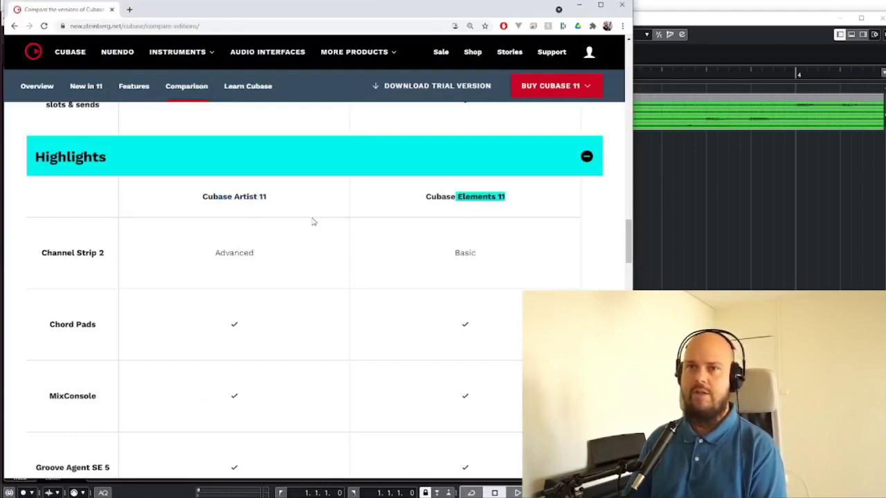
scroll("down", 3)
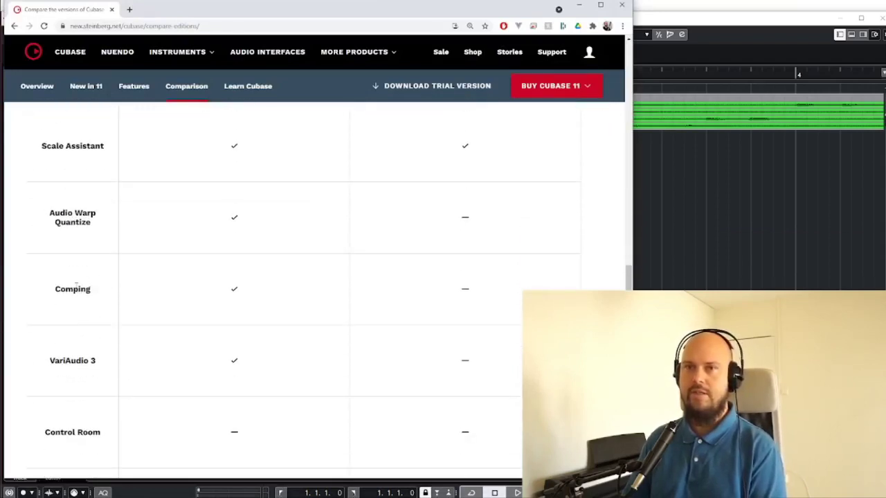
mouse_move(238, 299)
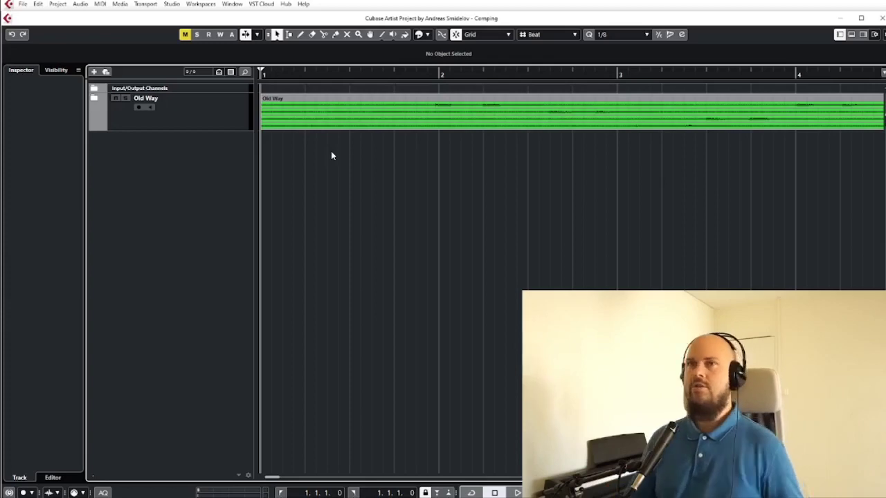
mouse_move(335, 151)
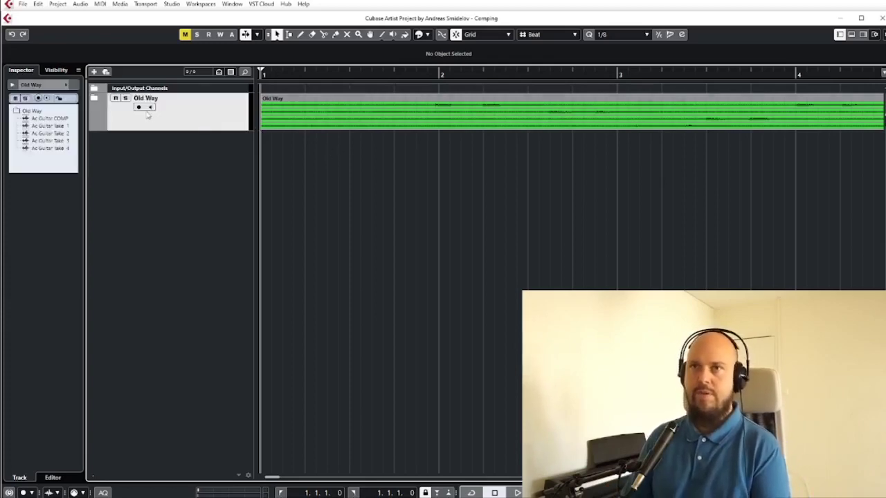
left_click(102, 97)
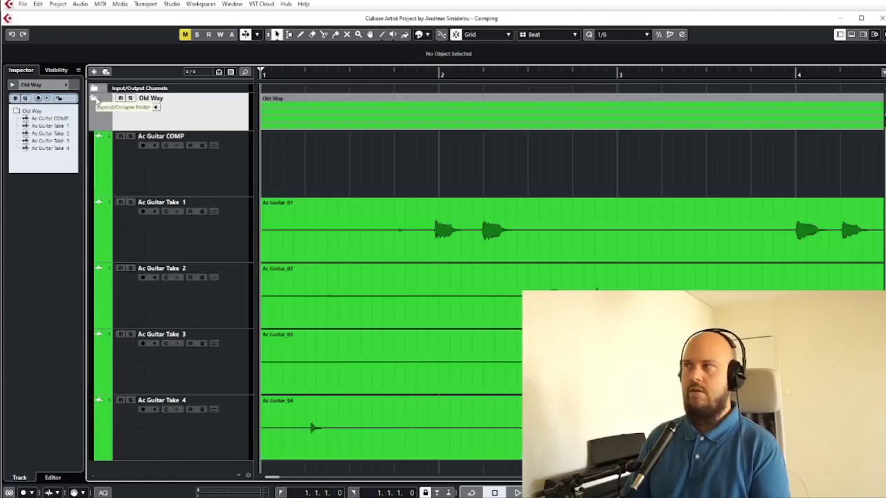
left_click(162, 202)
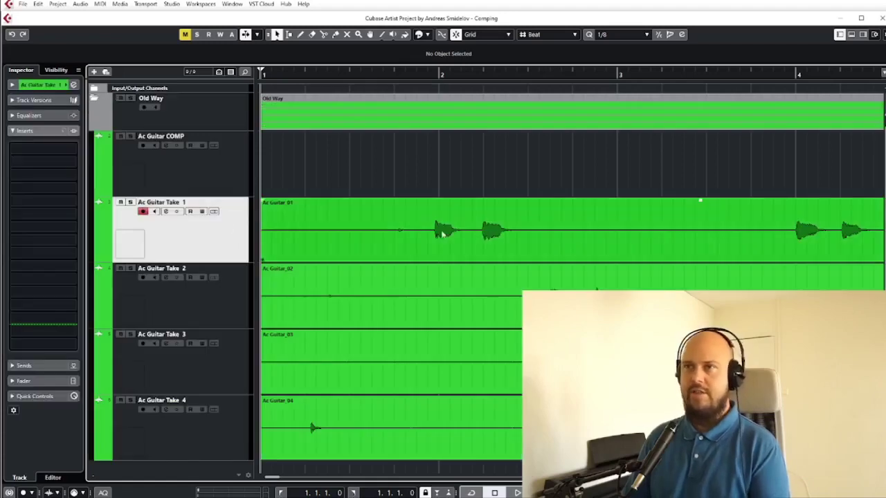
mouse_move(367, 238)
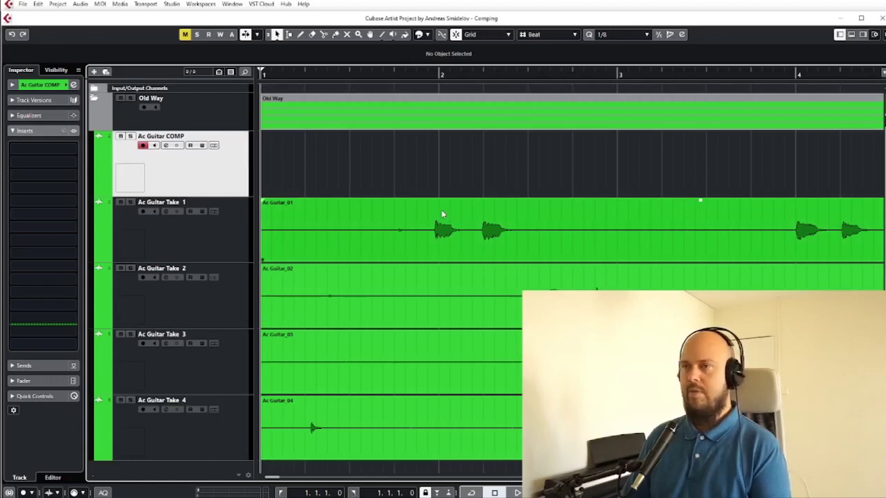
left_click(443, 221)
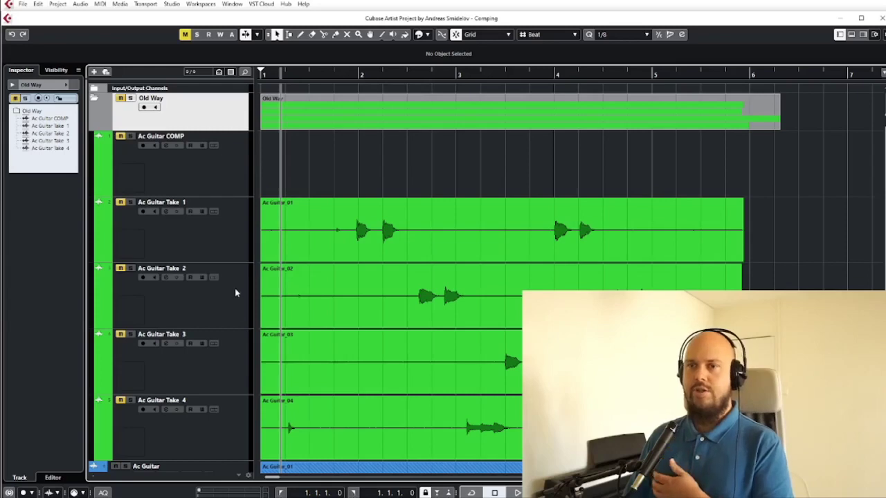
mouse_move(238, 327)
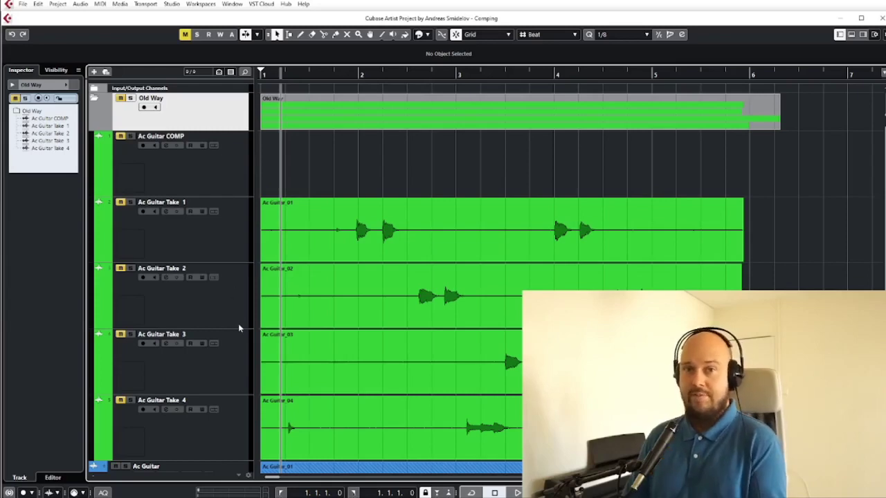
mouse_move(243, 306)
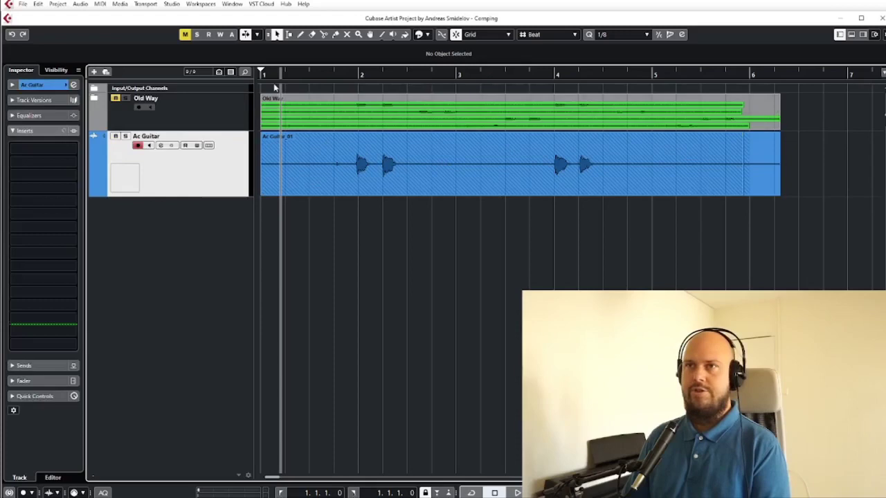
- Select the Ac Guitar_01 audio event to show its info with the élastique Pro-Time algorithm
left_click(538, 169)
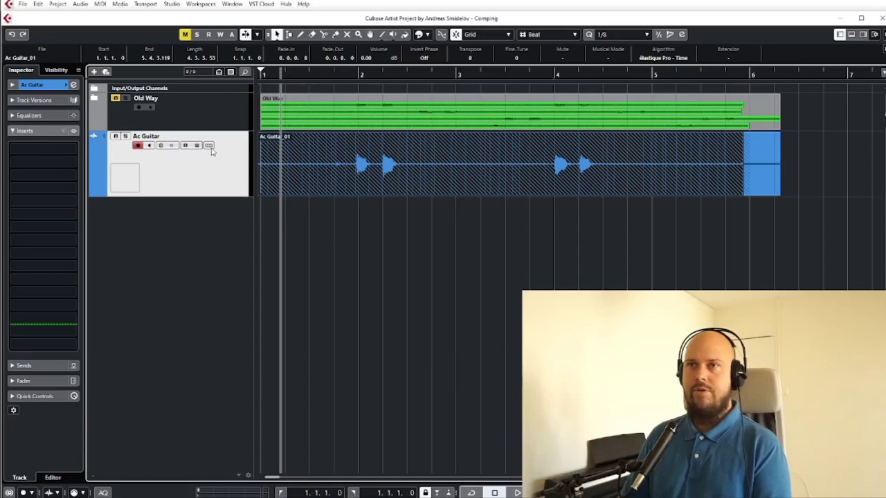
mouse_move(208, 146)
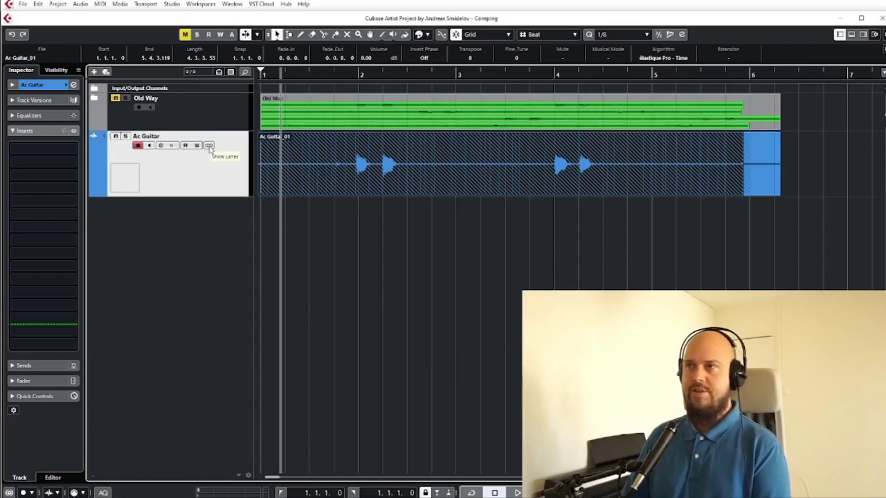
- Show lanes on the Ac Guitar track so takes sit on Lanes 1 through 4
left_click(207, 146)
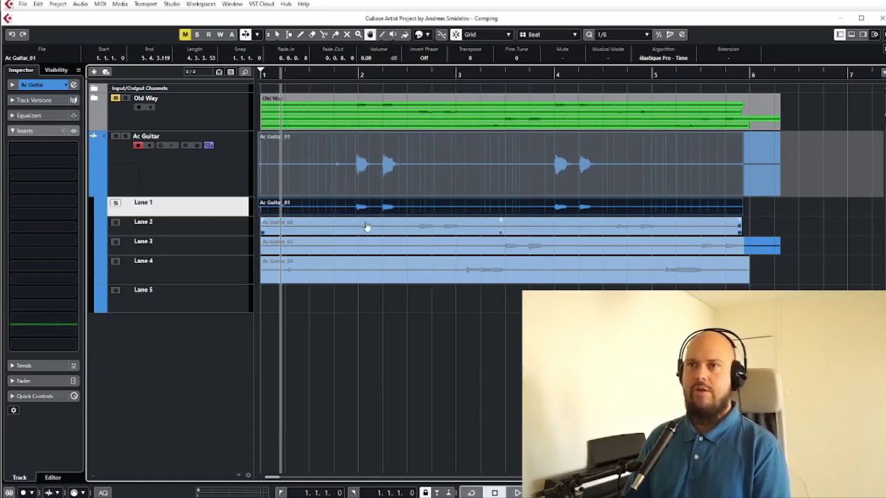
- Make the Lane 1 take the active section at that point of the Ac Guitar comp
left_click(390, 240)
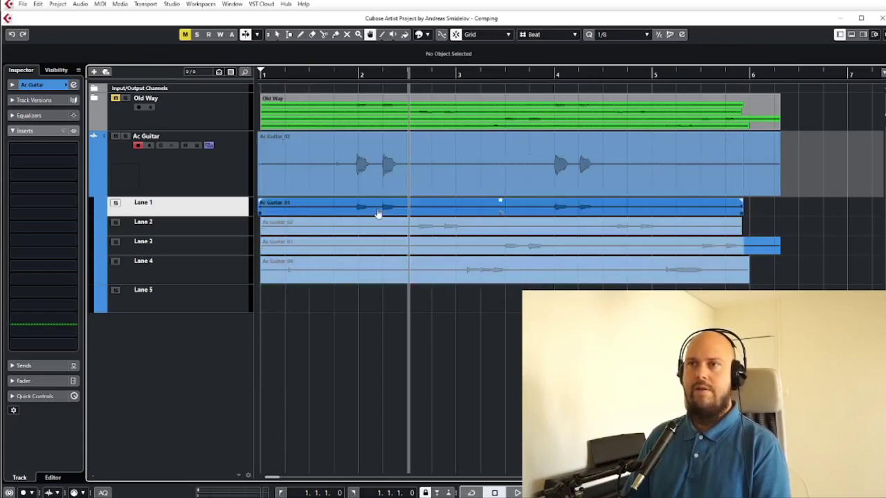
mouse_move(432, 221)
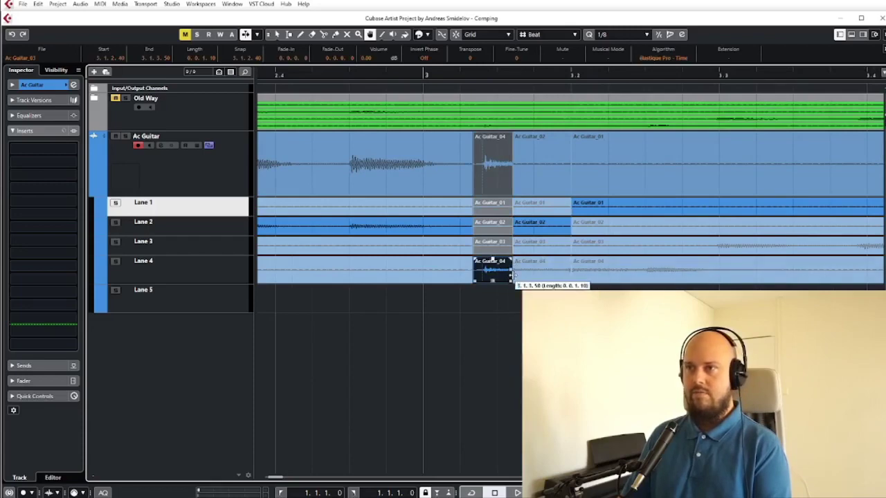
- Set a short Lane 4 section and an adjoining Lane 2 section within the Lane 1 comp
left_click_drag(512, 274, 519, 274)
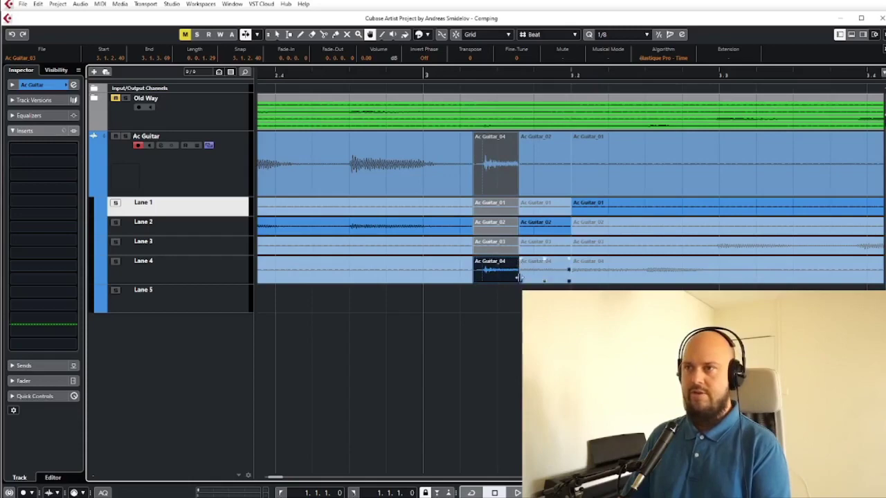
left_click_drag(519, 274, 546, 274)
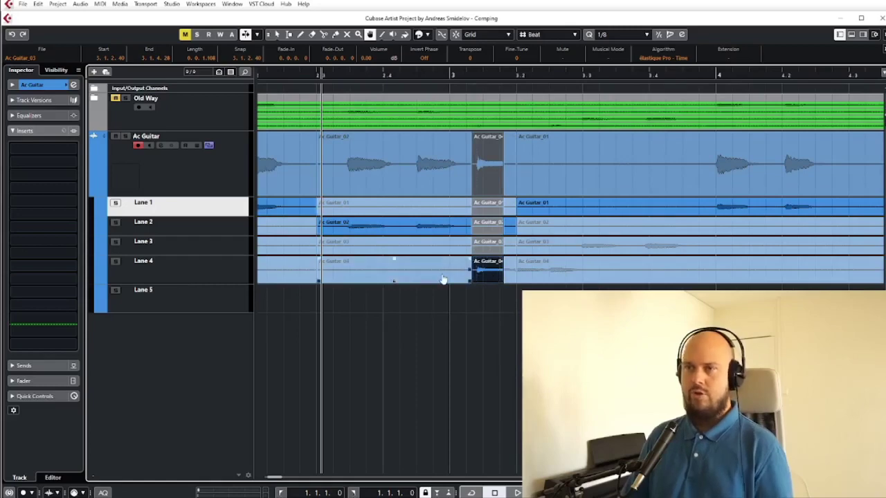
mouse_move(358, 269)
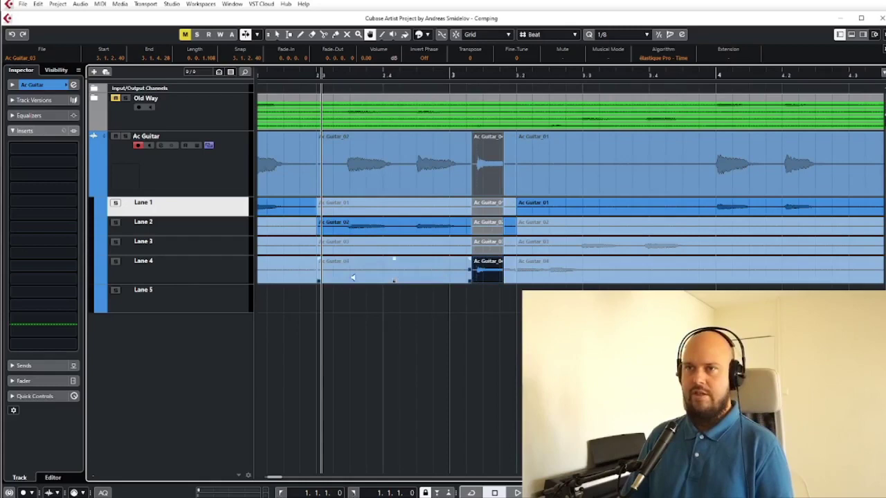
mouse_move(337, 269)
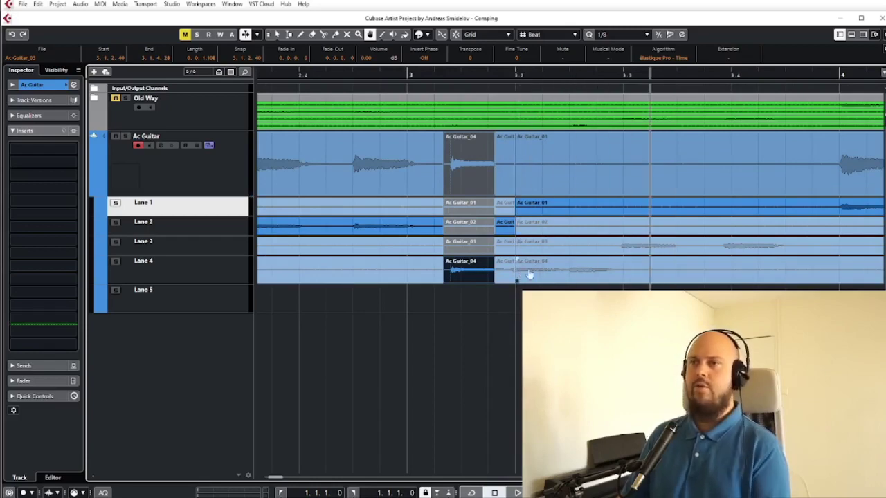
mouse_move(581, 276)
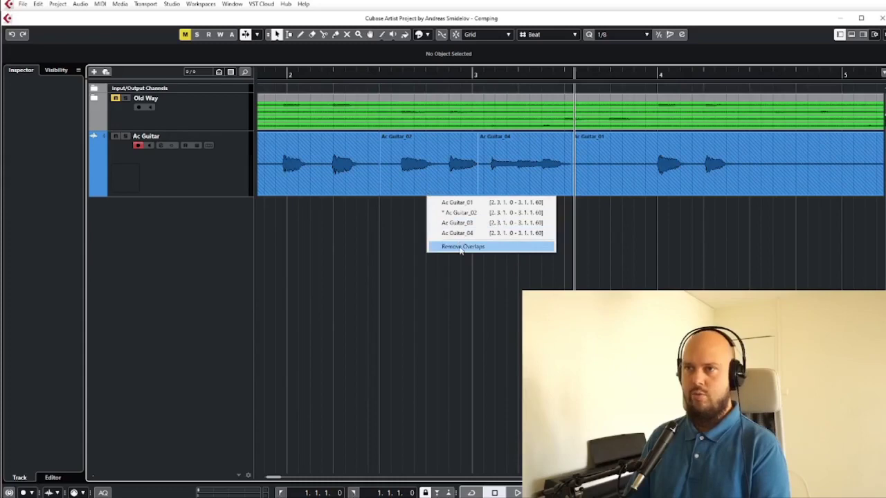
- Remove overlaps under both comp sections, leaving only the comped pieces on Ac Guitar
left_click(461, 246)
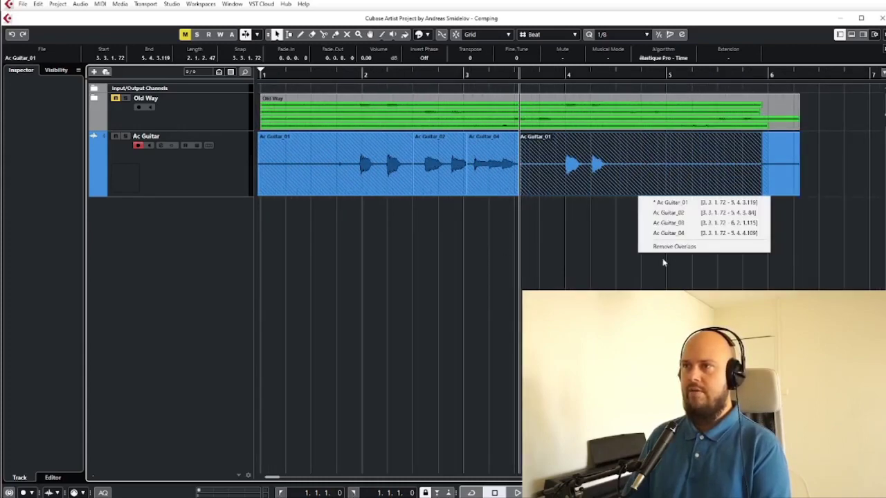
mouse_move(647, 246)
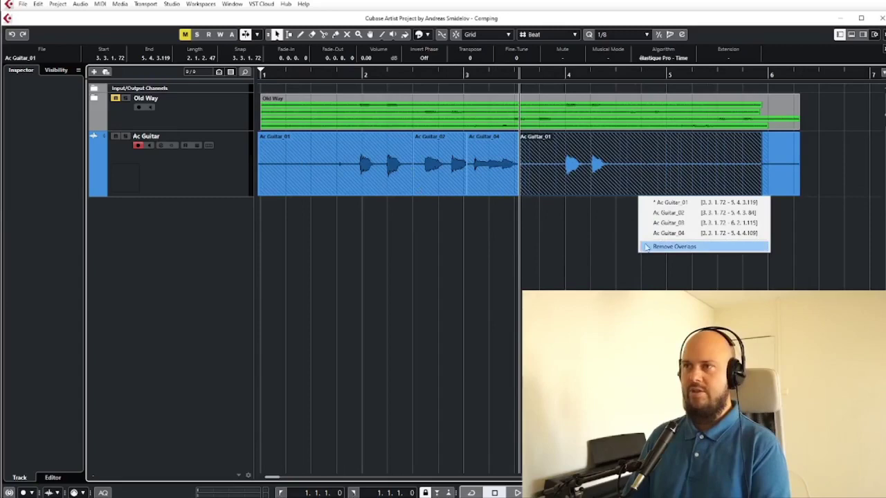
left_click(670, 247)
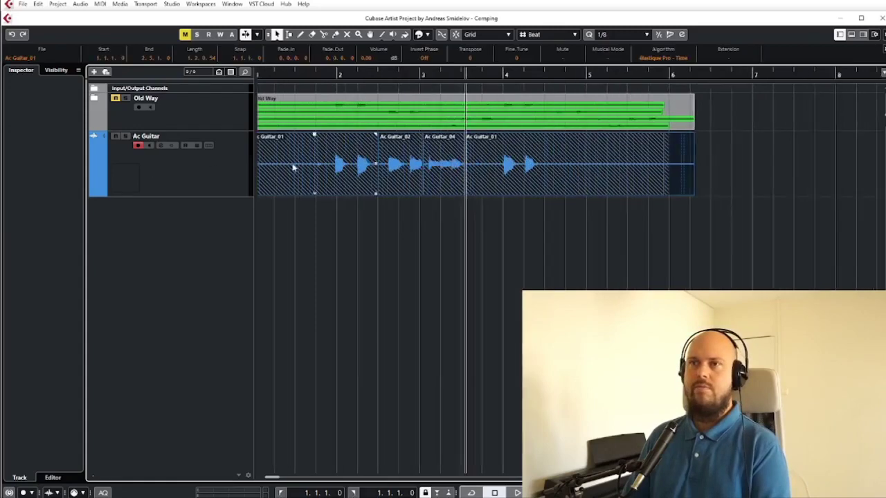
left_click(84, 6)
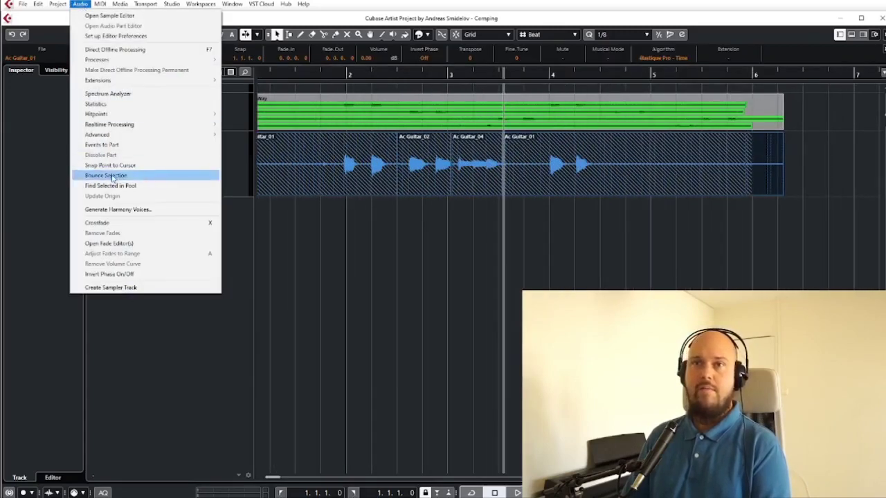
- Bounce Selection with Replace, merging the comp into one Ac Guitar_01 event
left_click(105, 174)
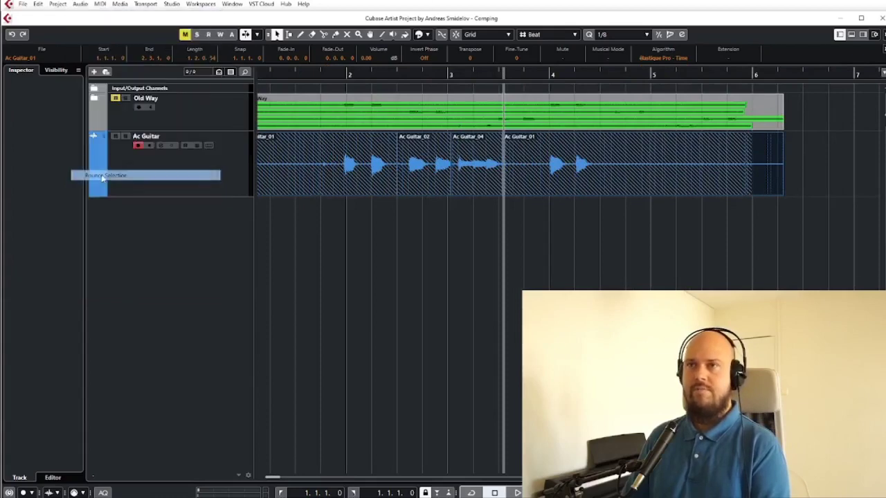
left_click(108, 175)
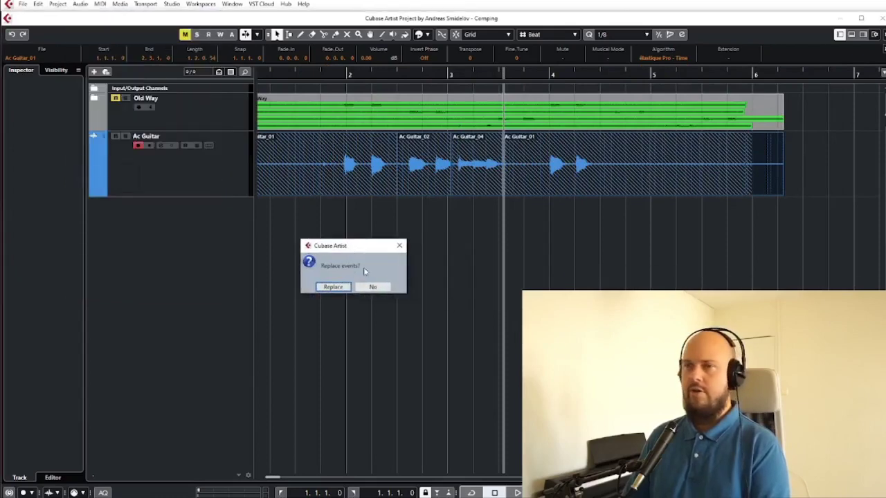
left_click(332, 287)
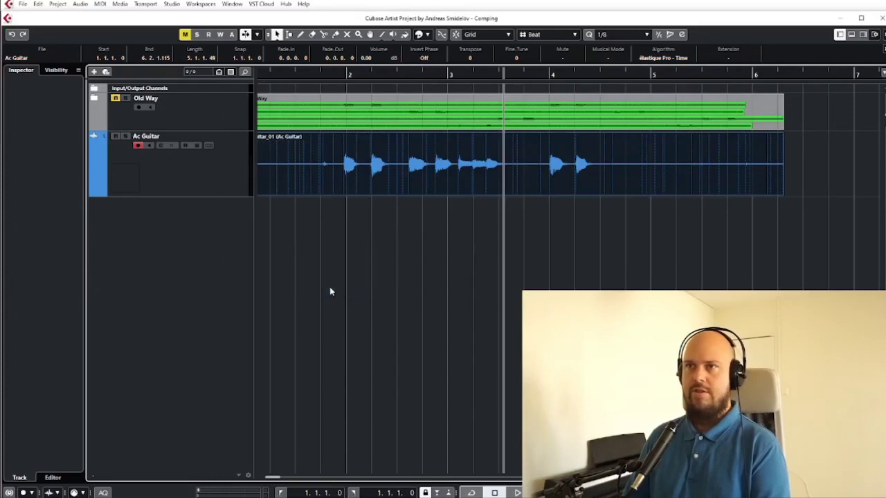